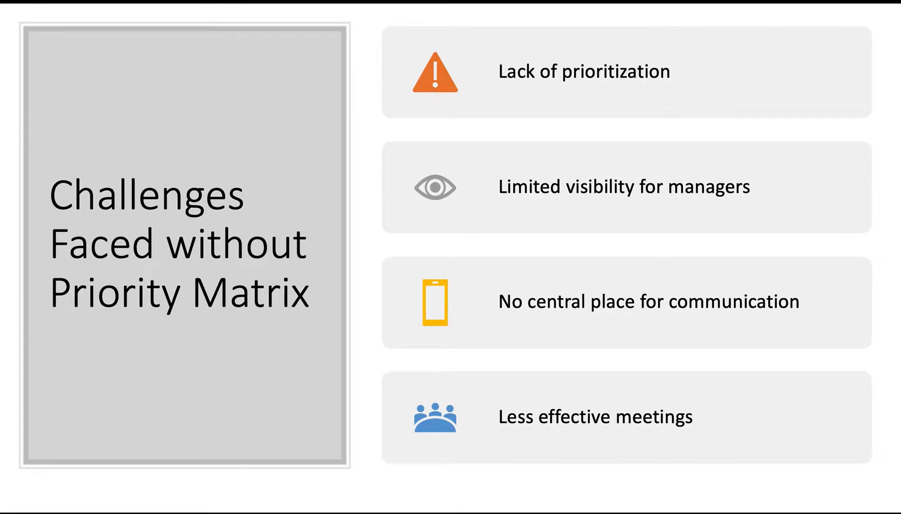
- Advance the slide deck to the Creating a New Project demo with the IT Dashboard project
key(Right)
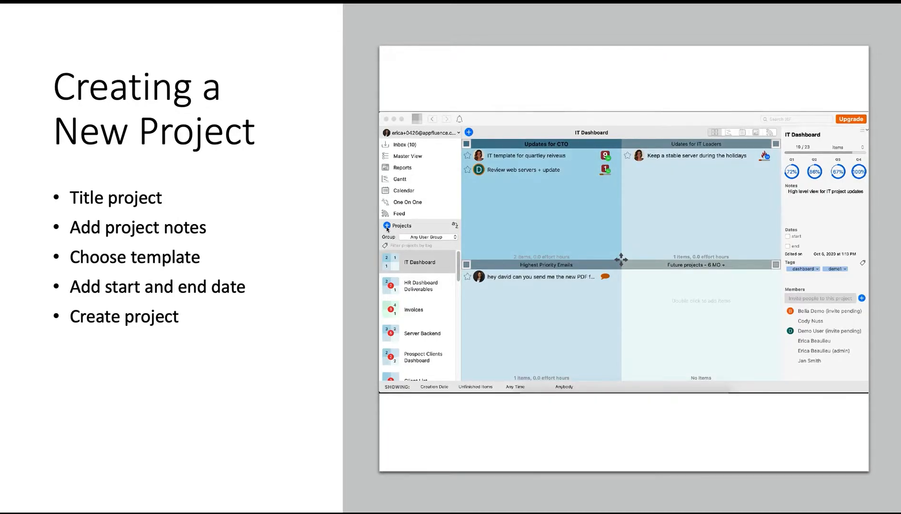
- Start a new project titled 'Sales process' with the note 'This is for the sales process'
click(402, 225)
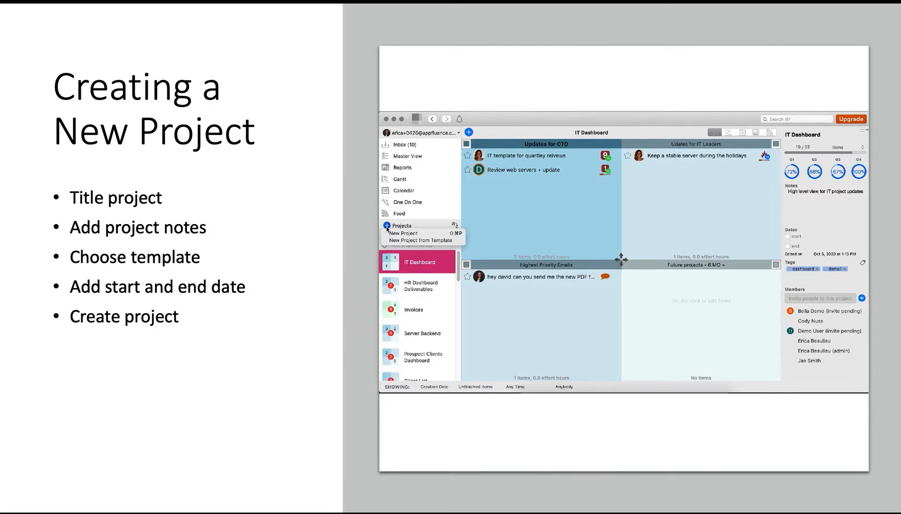
mouse_move(404, 233)
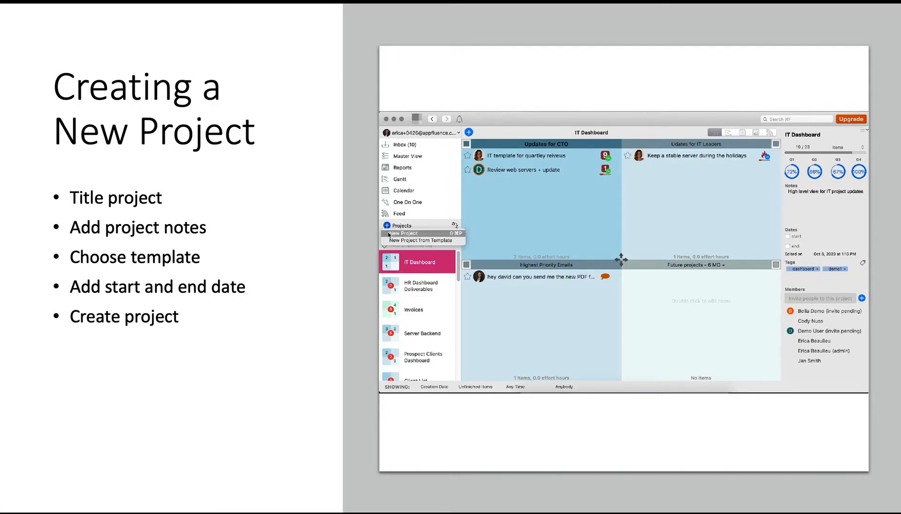
mouse_move(422, 240)
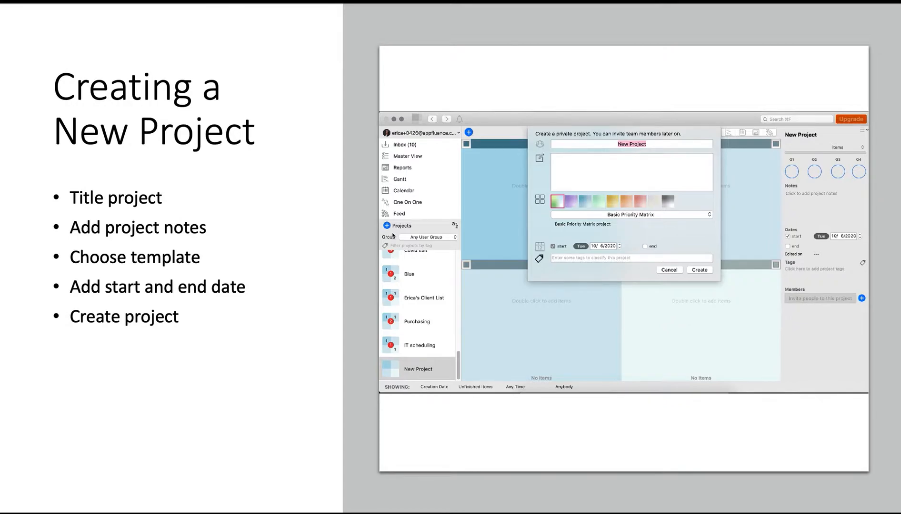
text(Sales p)
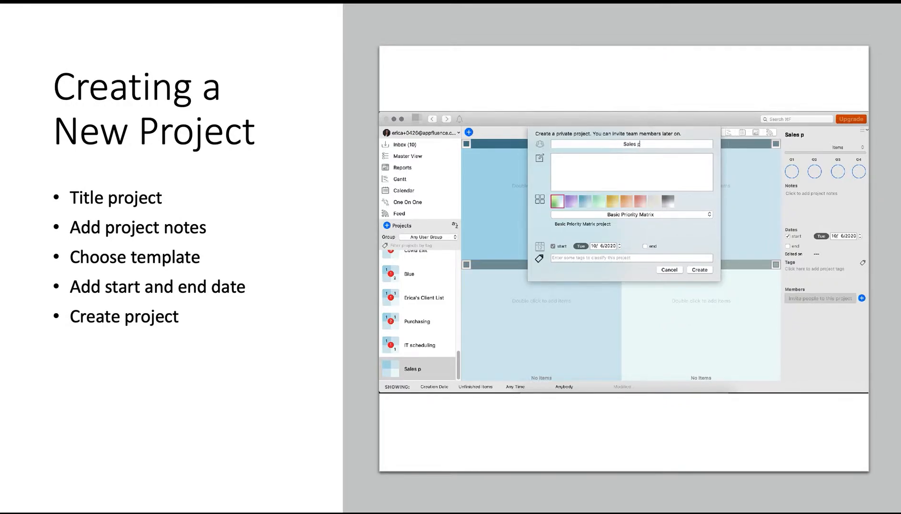
text(rocess)
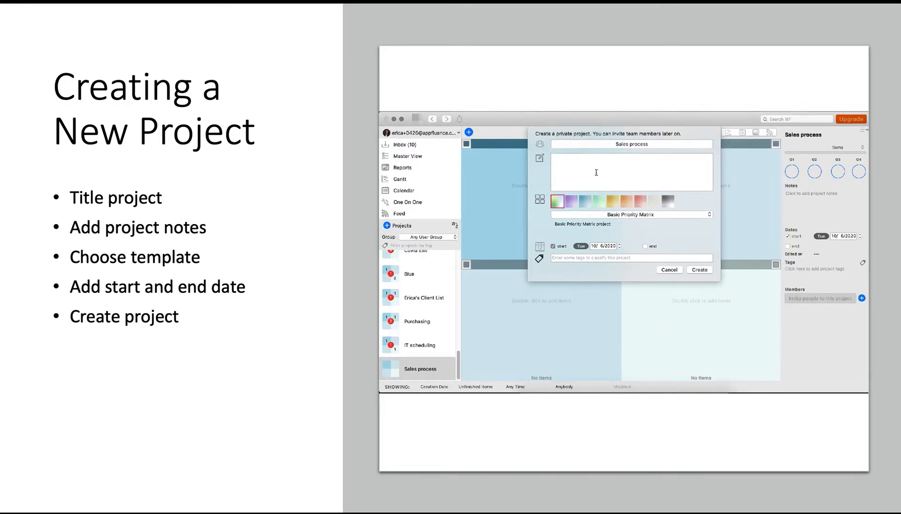
text(This is for the)
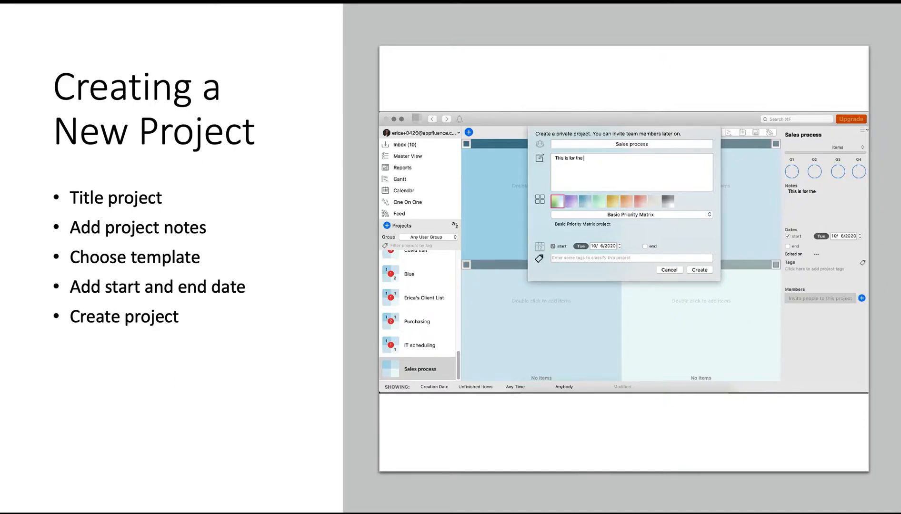
text(sales process)
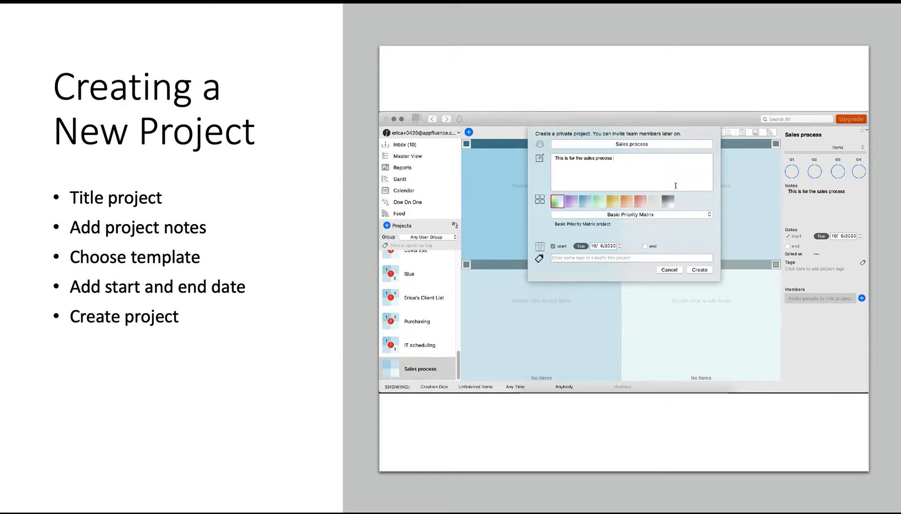
- Choose the Eisenhower Matrix template, set the end date to October 31, and create the project
click(630, 214)
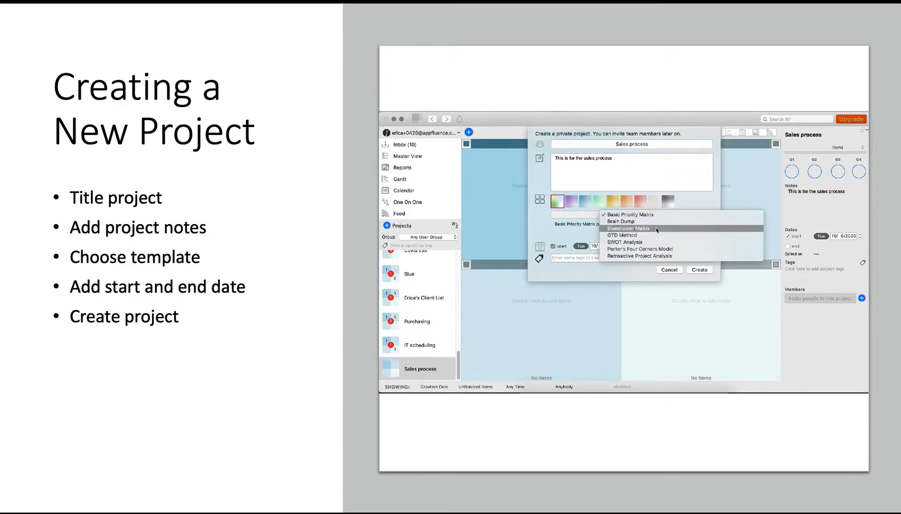
click(629, 229)
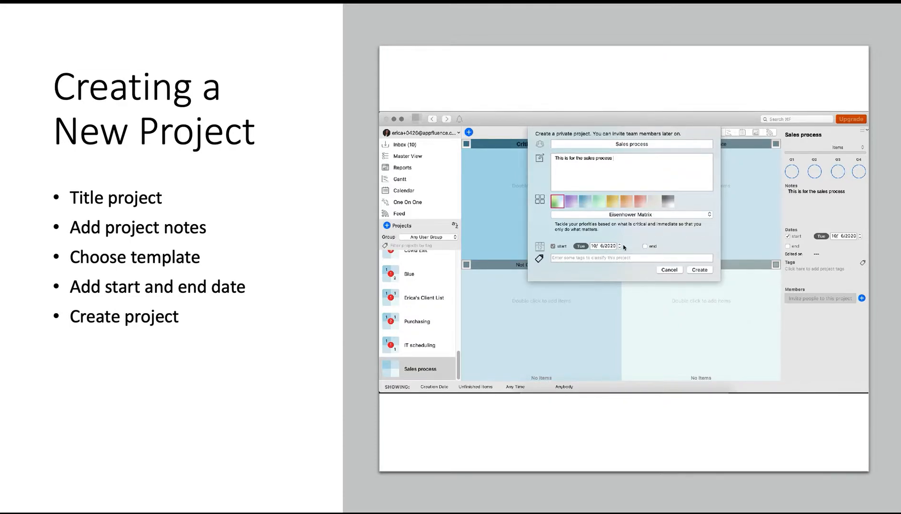
click(645, 246)
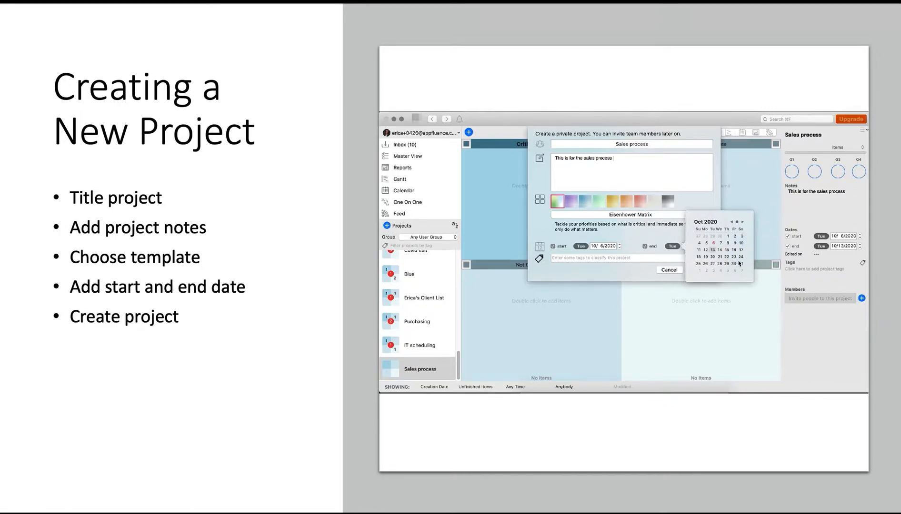
click(740, 264)
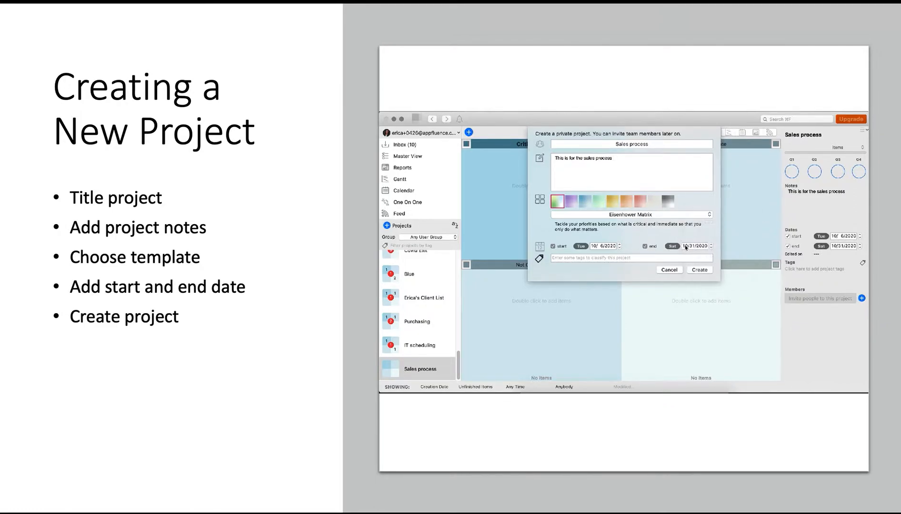
click(699, 270)
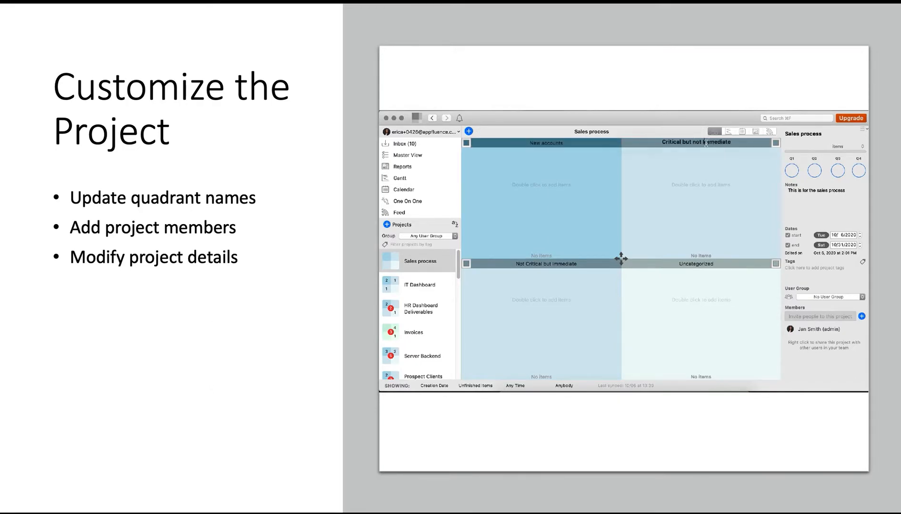
- Rename the quadrant headers to Postpone, Follow ups, and Emails and notes
double_click(696, 142)
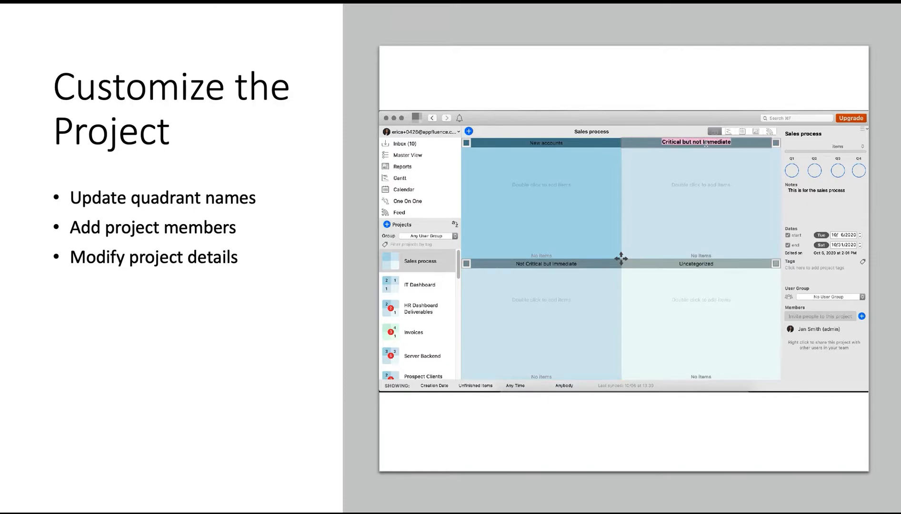
text(Postpone)
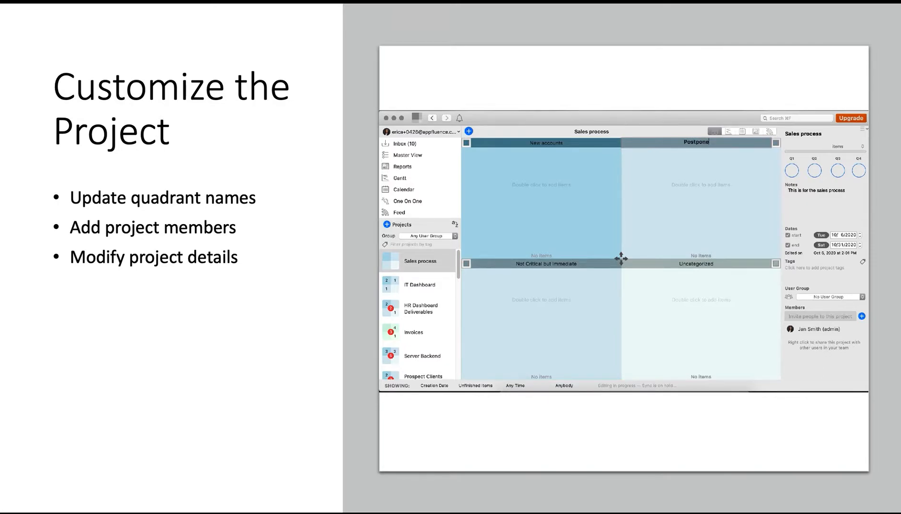
click(548, 264)
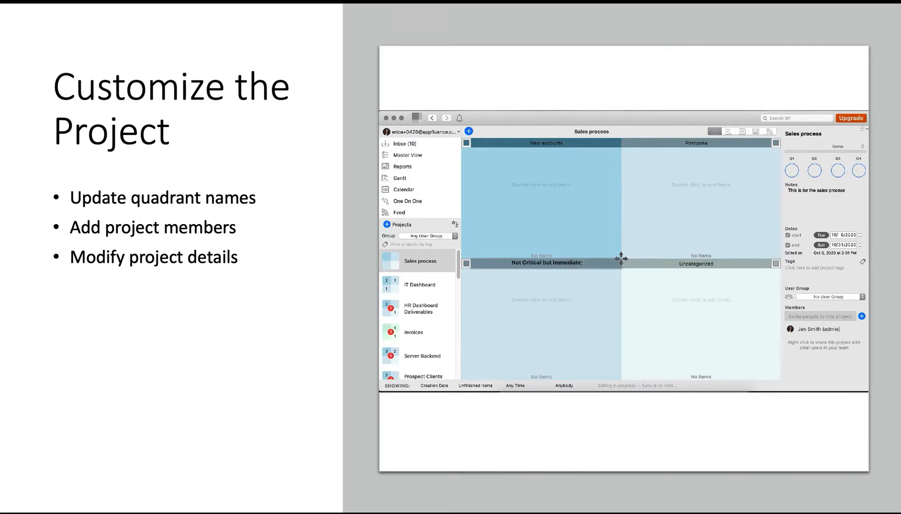
text(Follow ups)
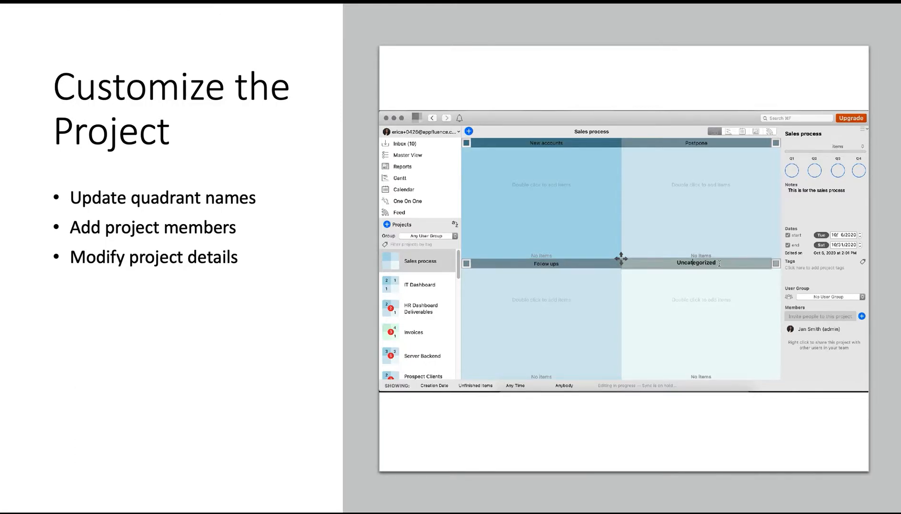
text(Emails)
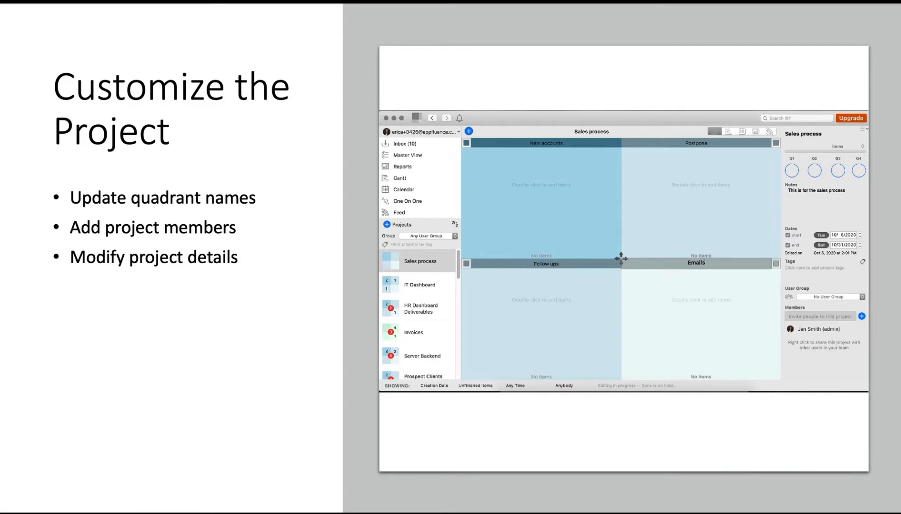
text(and notes)
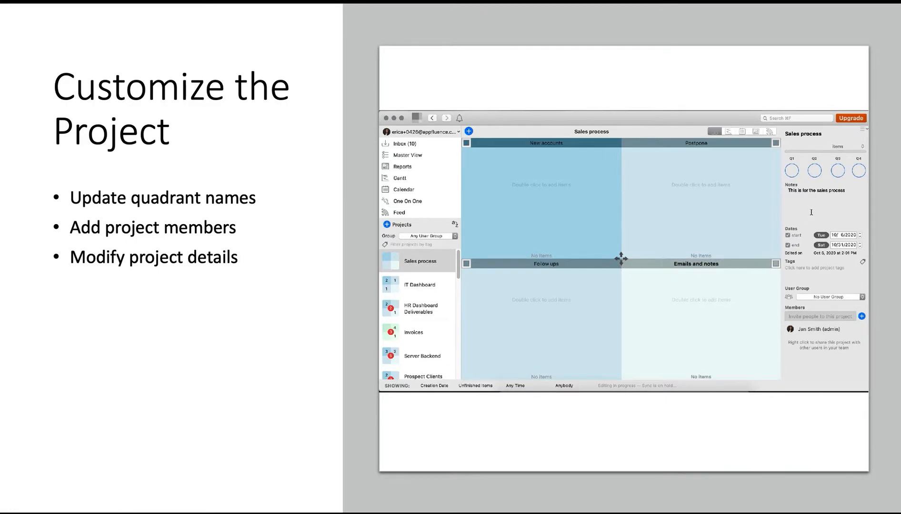
click(861, 317)
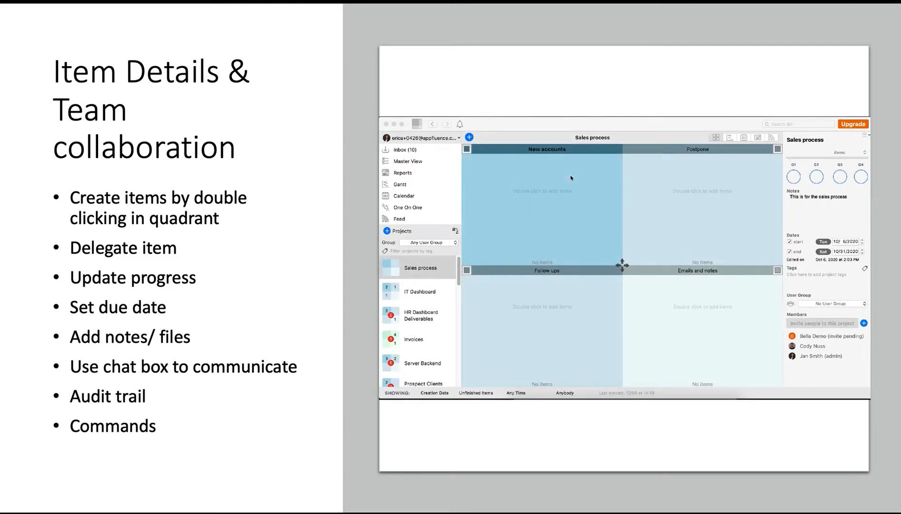
- Add an 'Account # 114' item to New accounts and delegate it to a teammate
double_click(540, 178)
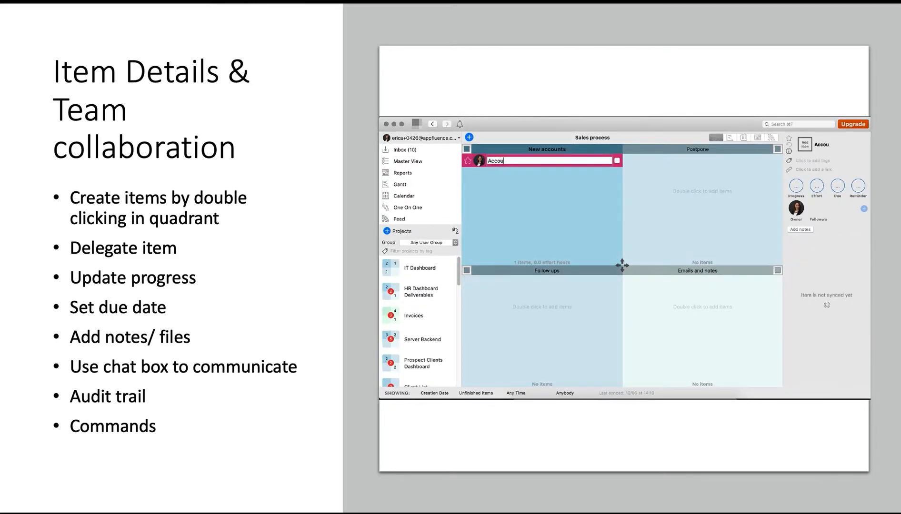
text(Account # 114)
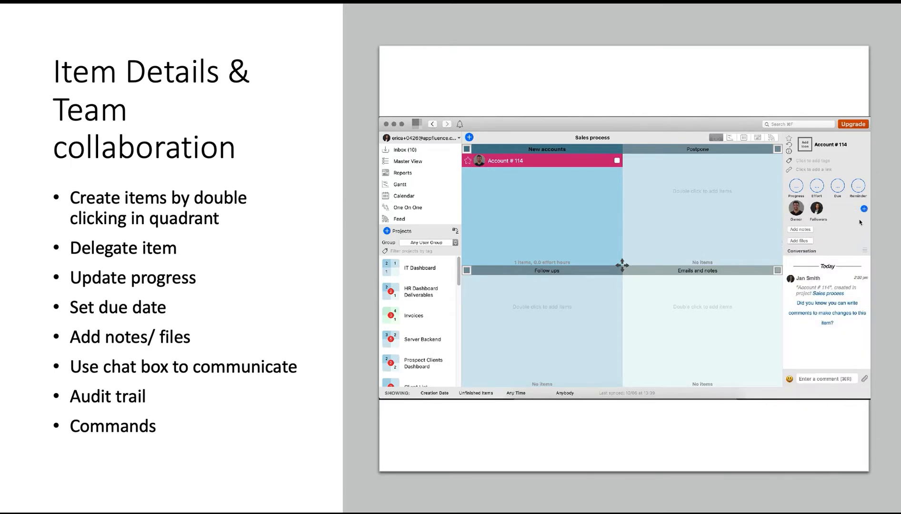
click(863, 208)
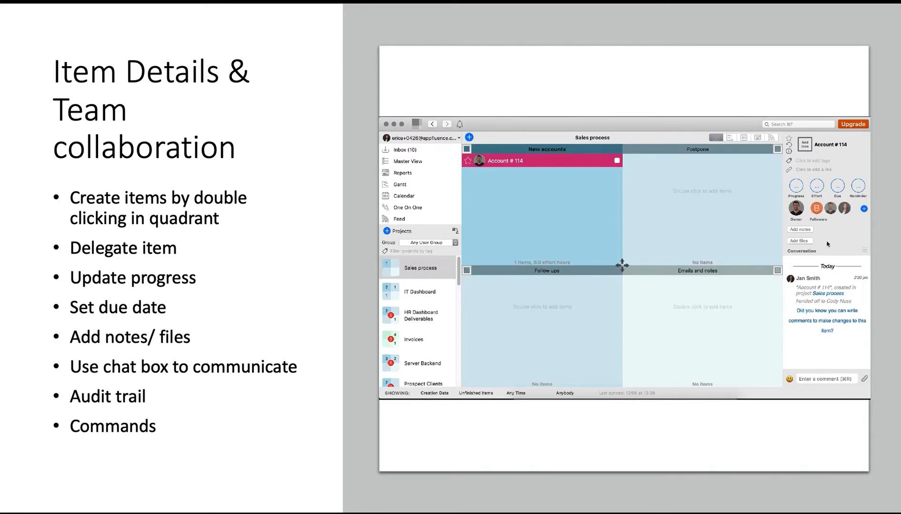
click(837, 189)
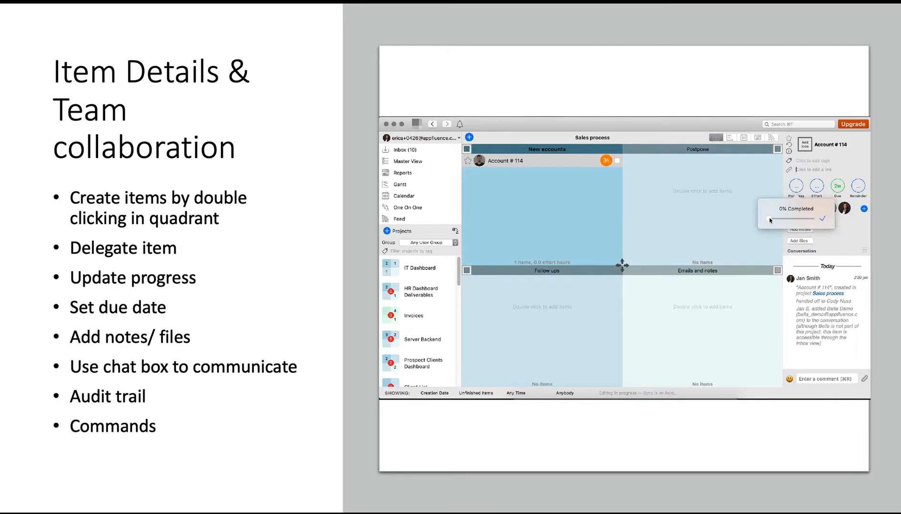
- Set Account # 114 to 60% progress and save the note 'Please follow up with this account request'
drag(770, 220, 796, 220)
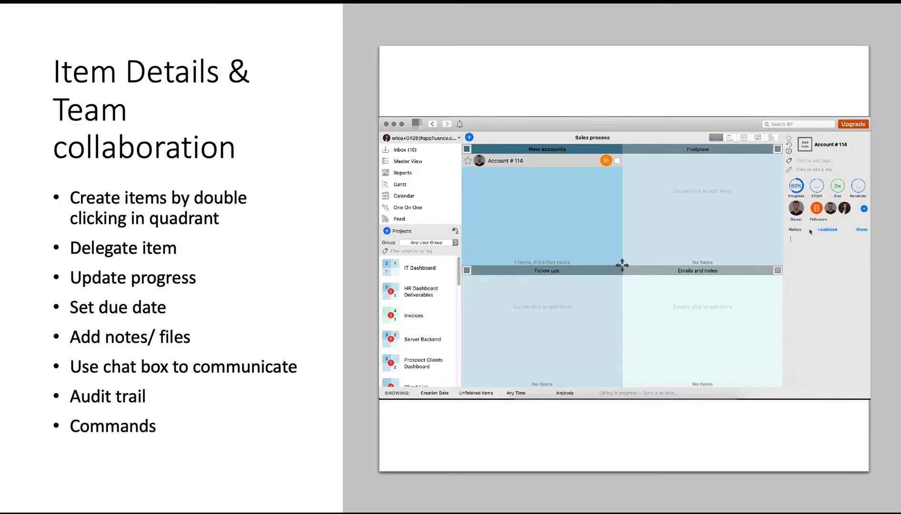
text(Please follow)
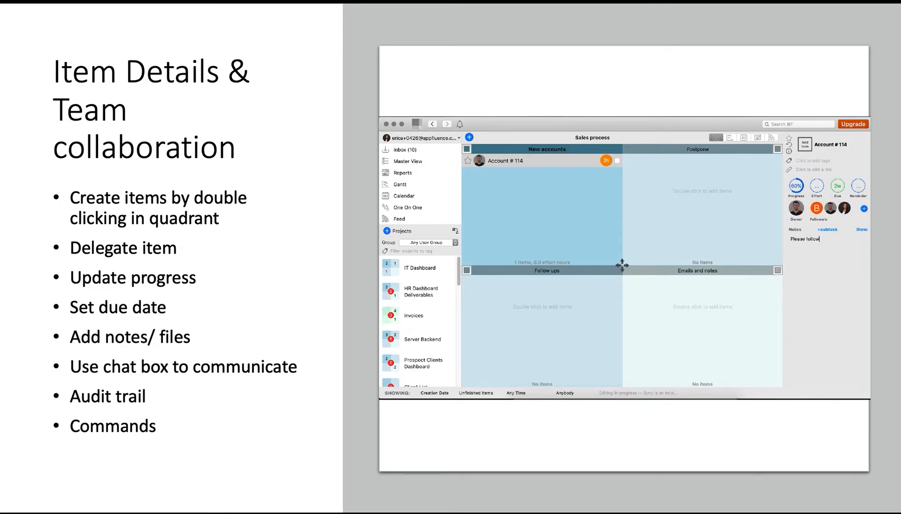
text(up with this account)
text(Follow up)
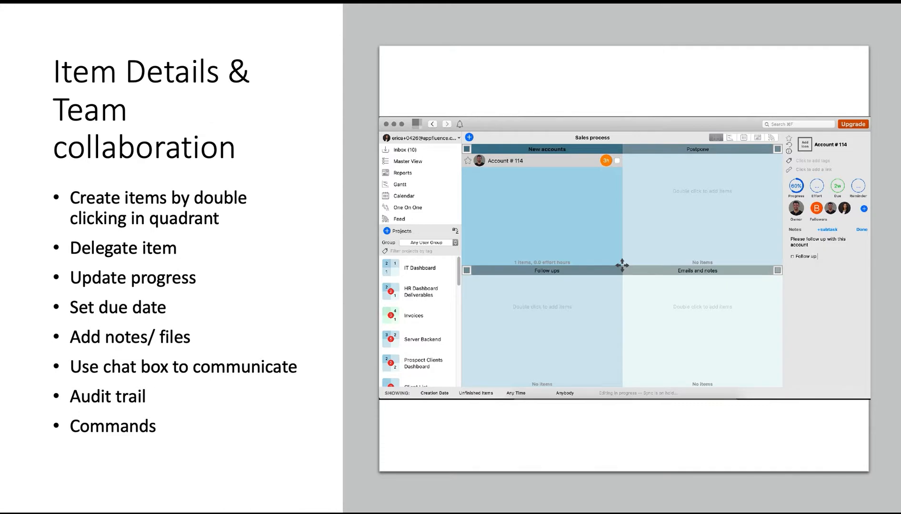
text(request)
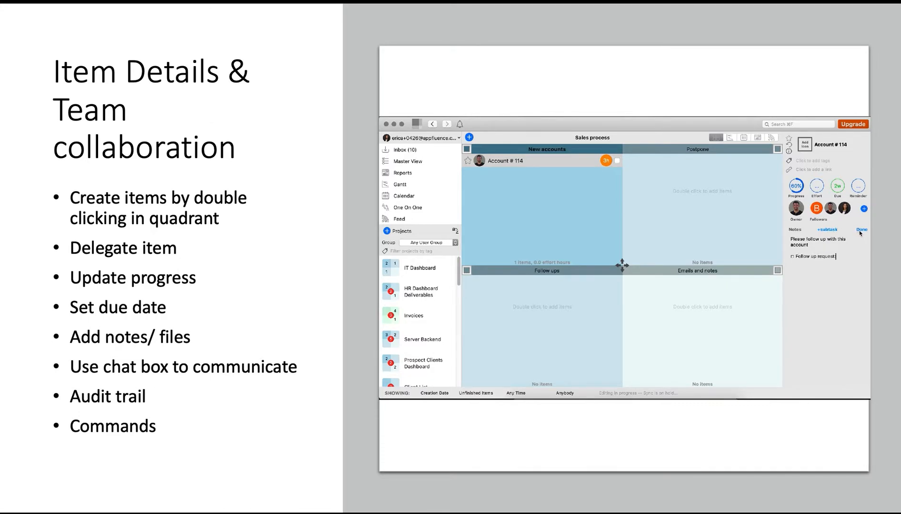
click(861, 230)
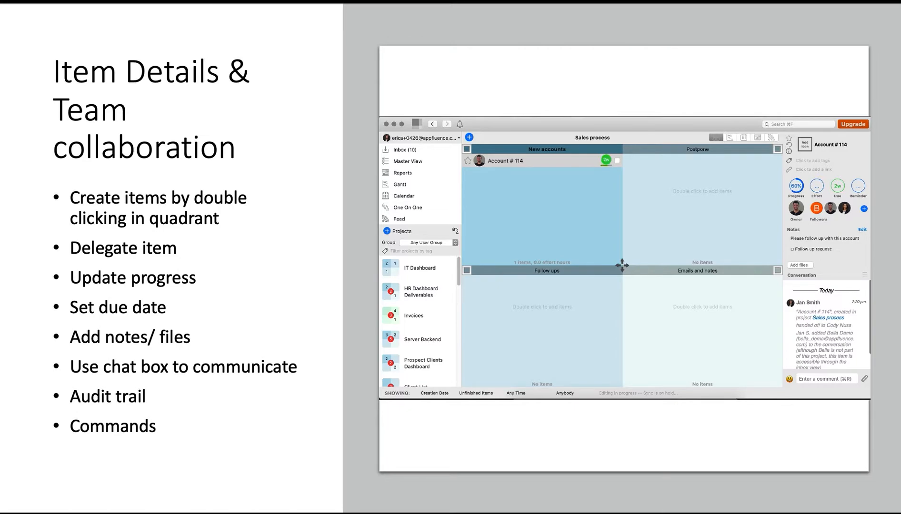
- Post a 'Hey' help request and a reminder command to the item's conversation
text(Hey)
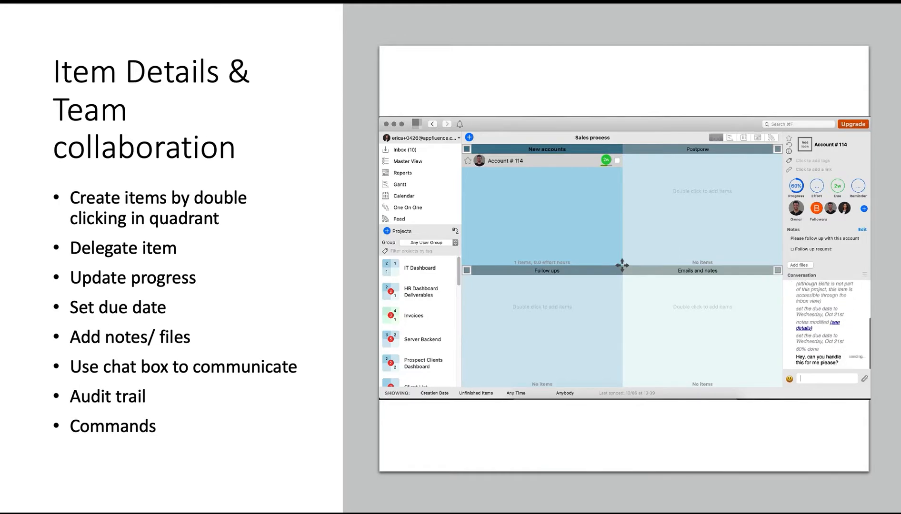
text(remin)
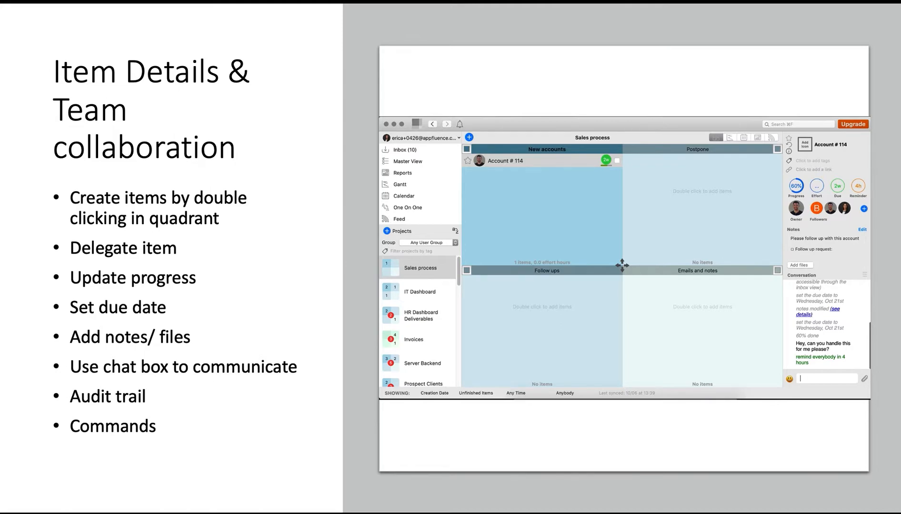
key(right)
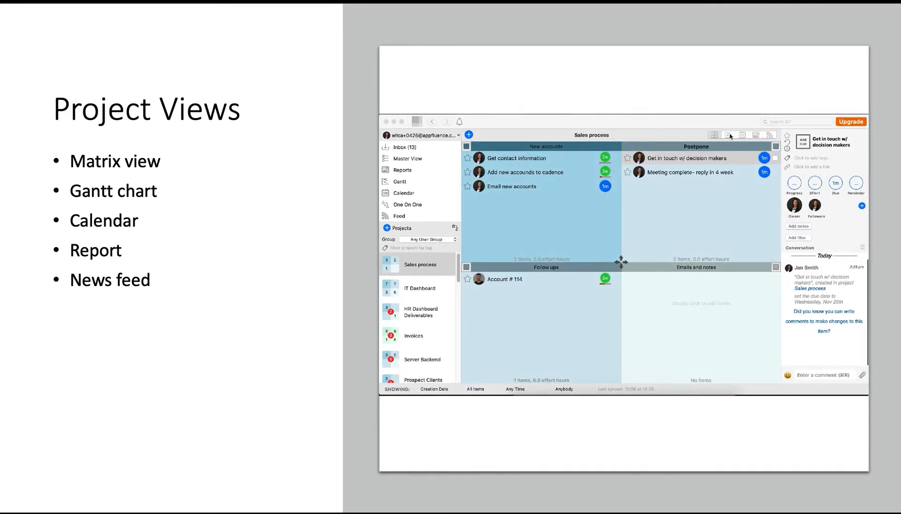
- In the Gantt chart, set Get contact information to 60% and hand it to a teammate
click(730, 134)
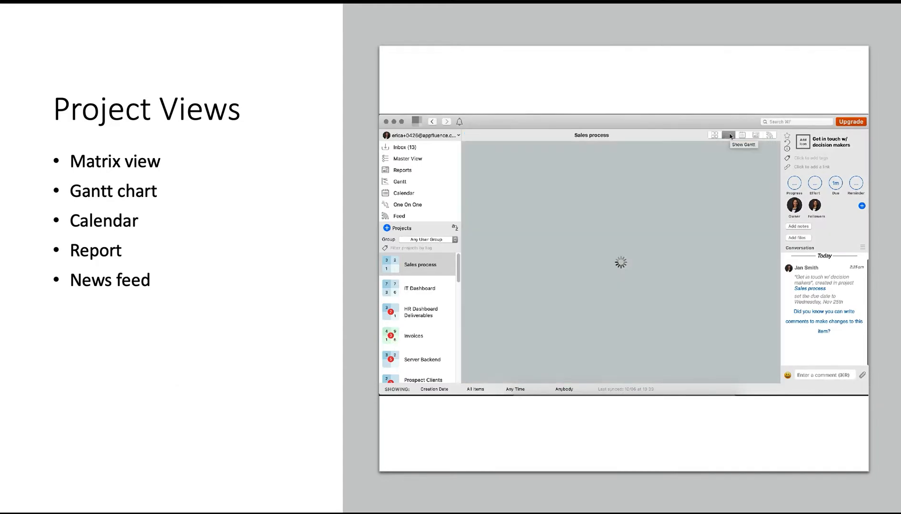
click(730, 134)
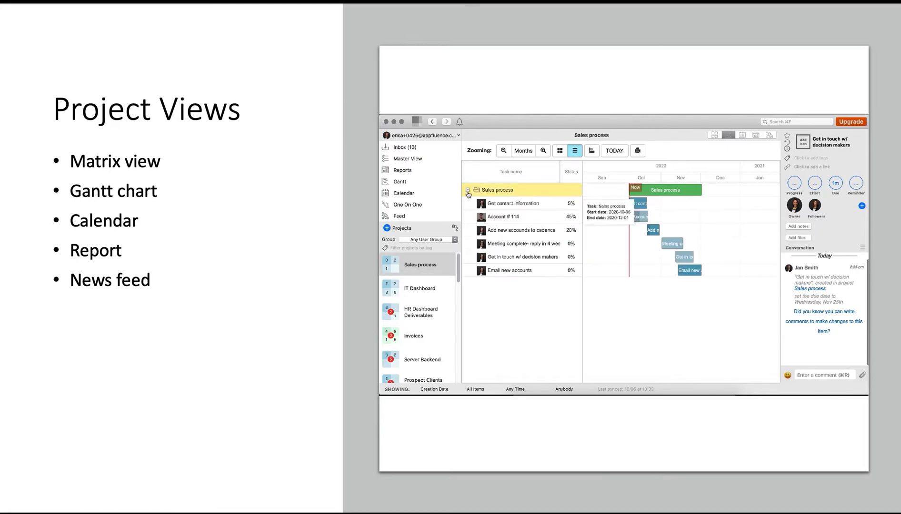
click(514, 203)
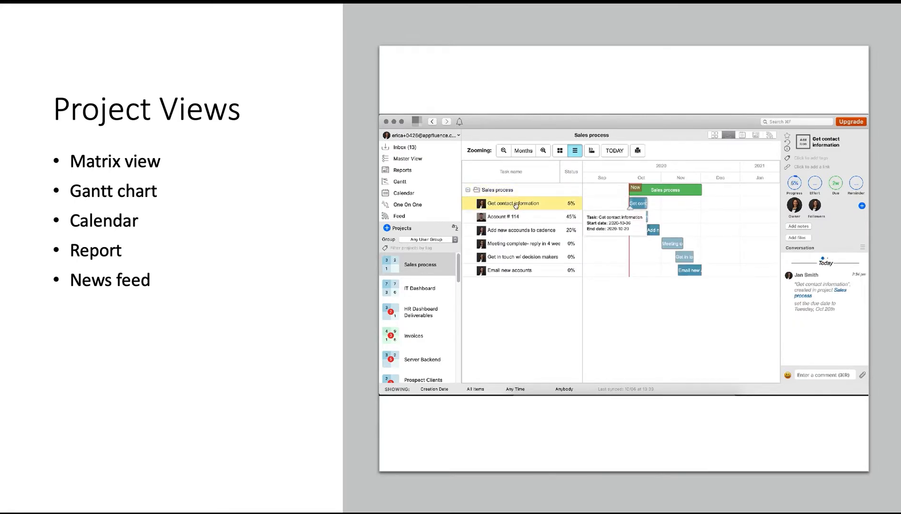
click(794, 184)
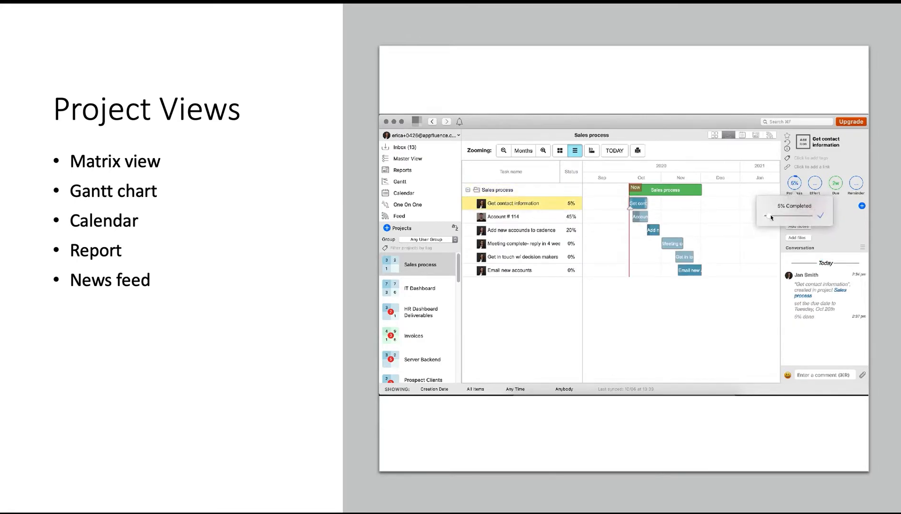
drag(766, 216, 781, 216)
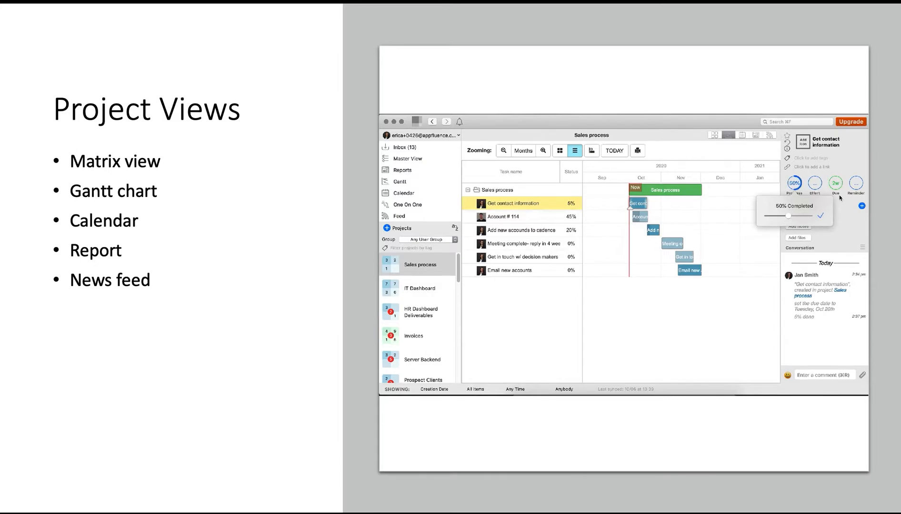
click(794, 183)
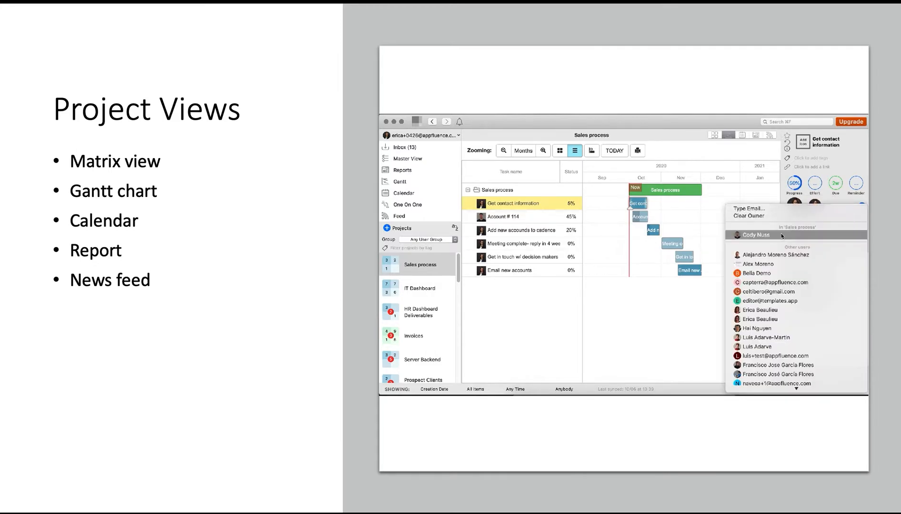
click(757, 235)
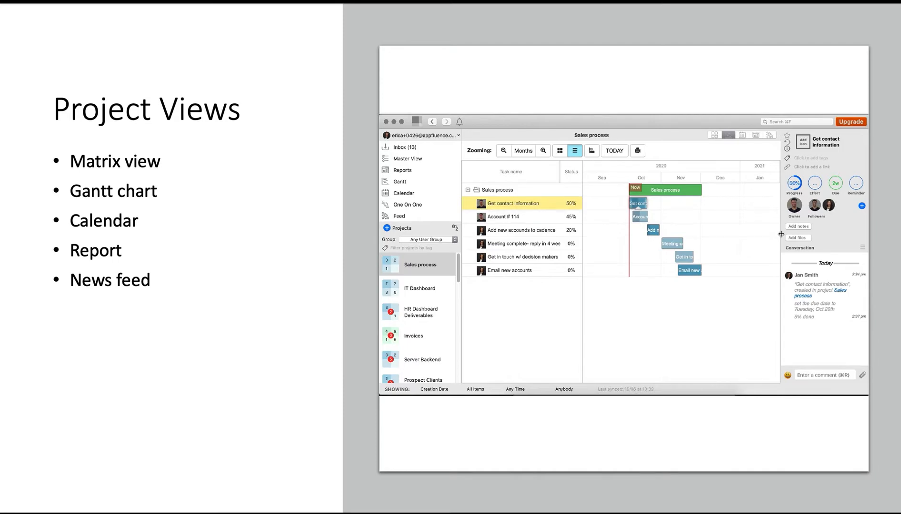
mouse_move(753, 163)
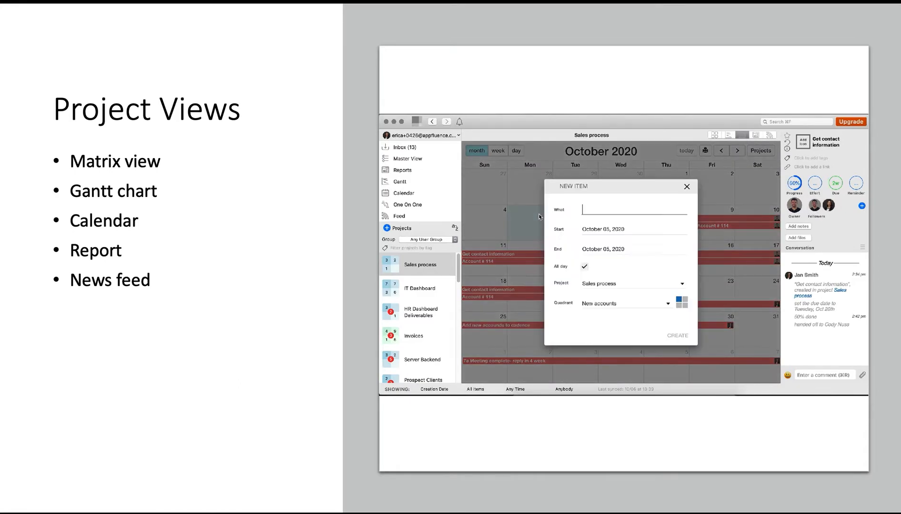
- Create a 'new team meeting' item on the calendar for October 5
text(new team meeting)
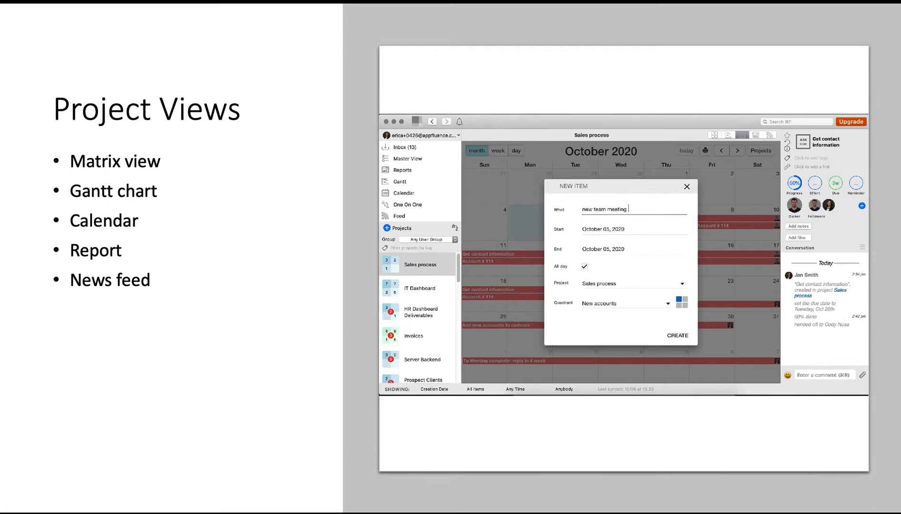
click(677, 336)
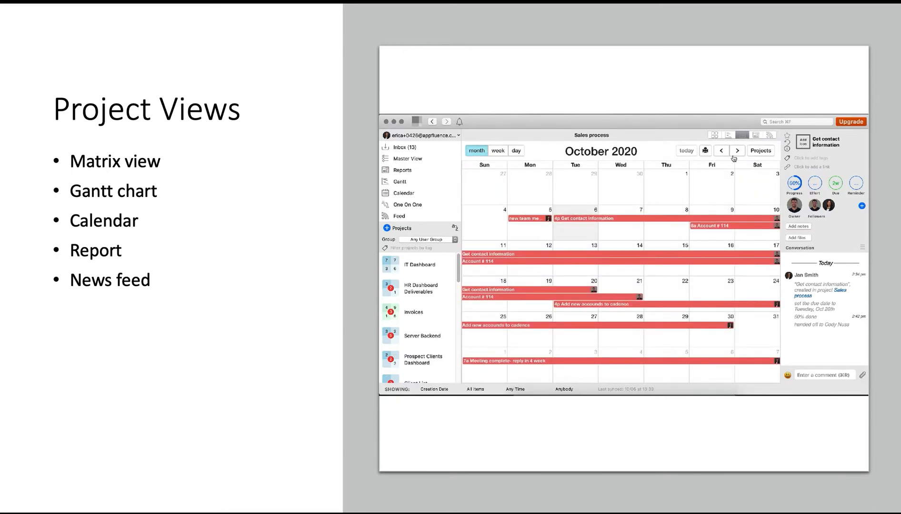
click(756, 135)
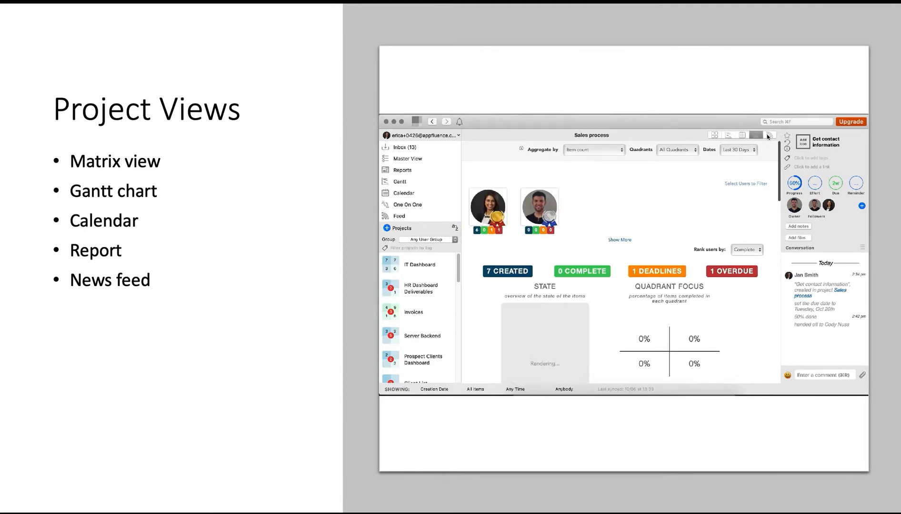
- Switch to the Sales process news feed and scroll through recent activity
click(768, 136)
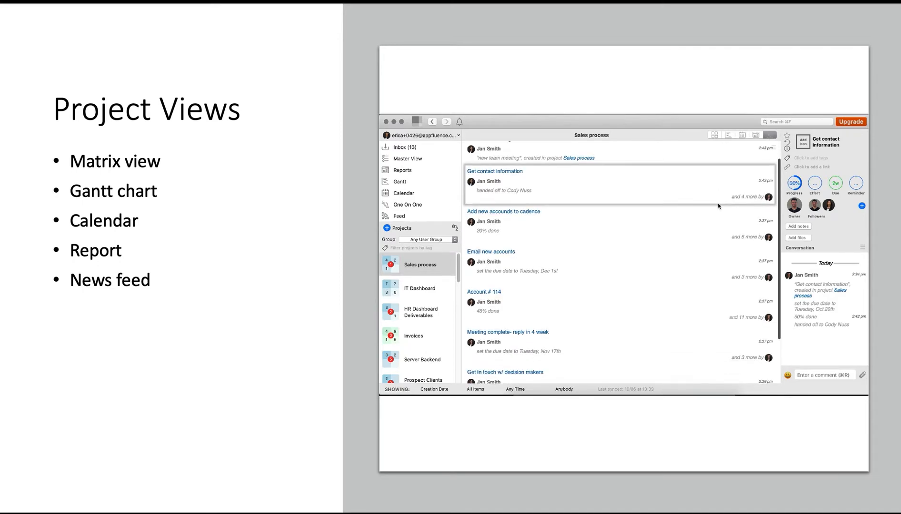
scroll(down, 3)
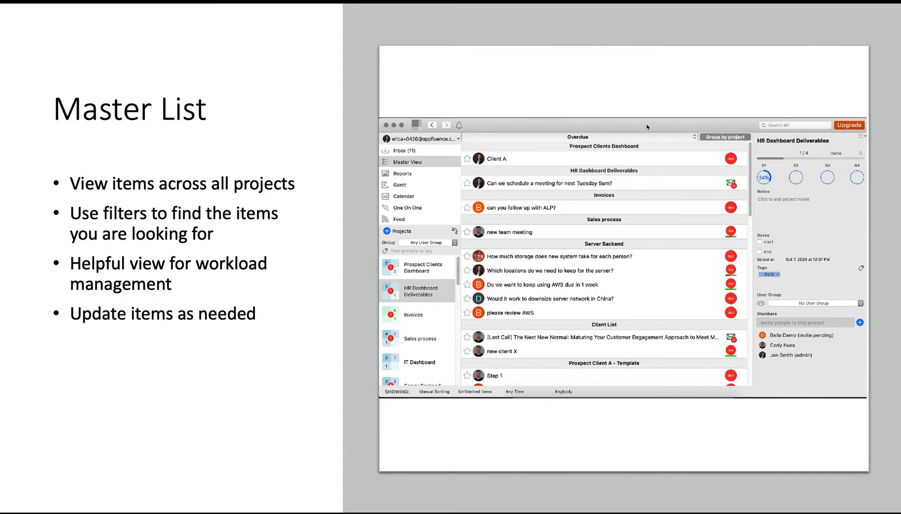
mouse_move(645, 139)
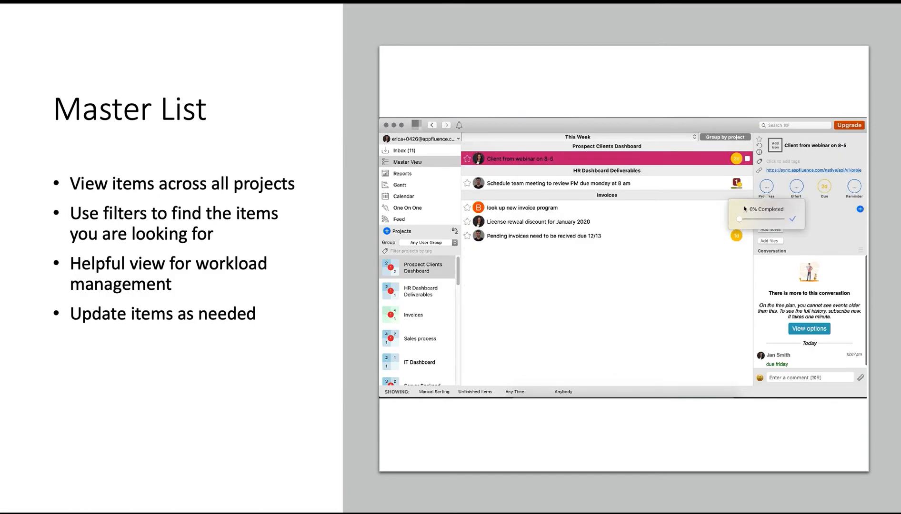
- Drag the Client from webinar on 8-5 item's progress to 46%
drag(740, 219, 760, 219)
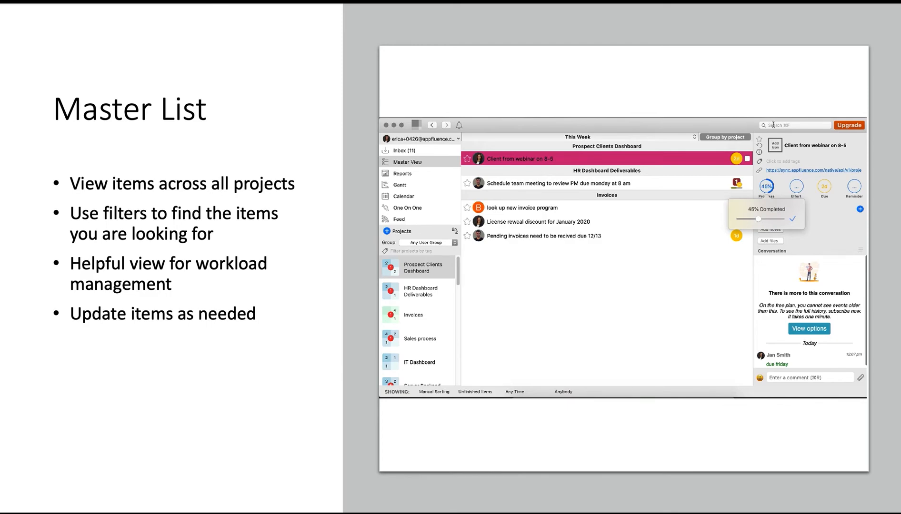